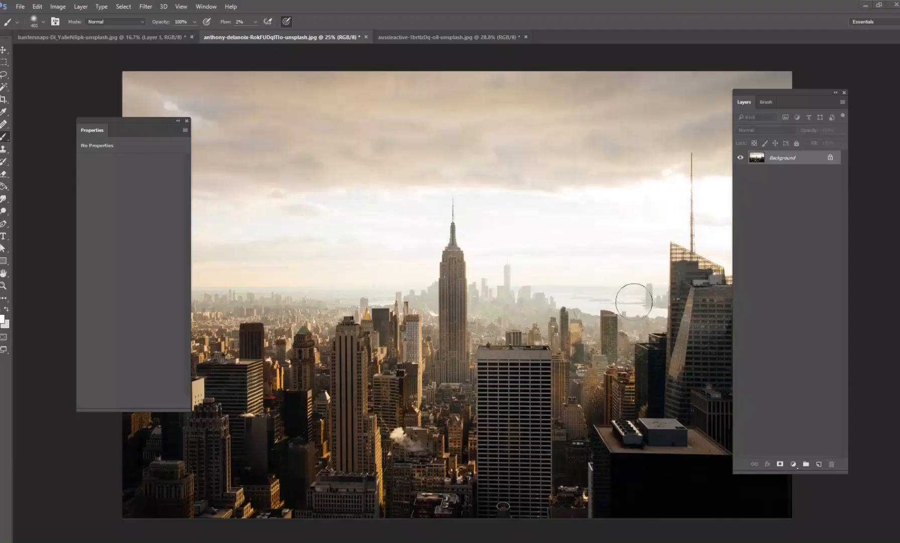
mouse_move(626, 296)
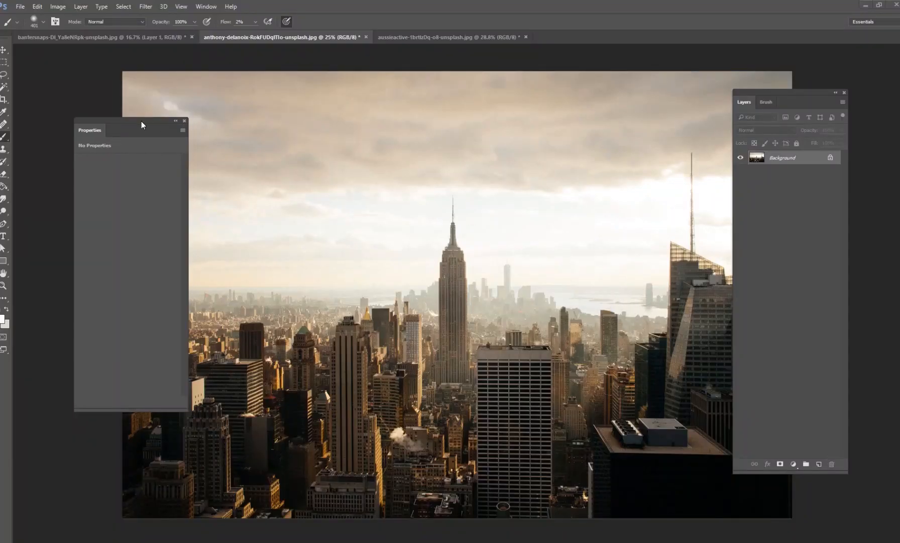
Bring the cut-out Statue of Liberty into the NYC skyline document as a new layer.
drag(141, 124, 123, 120)
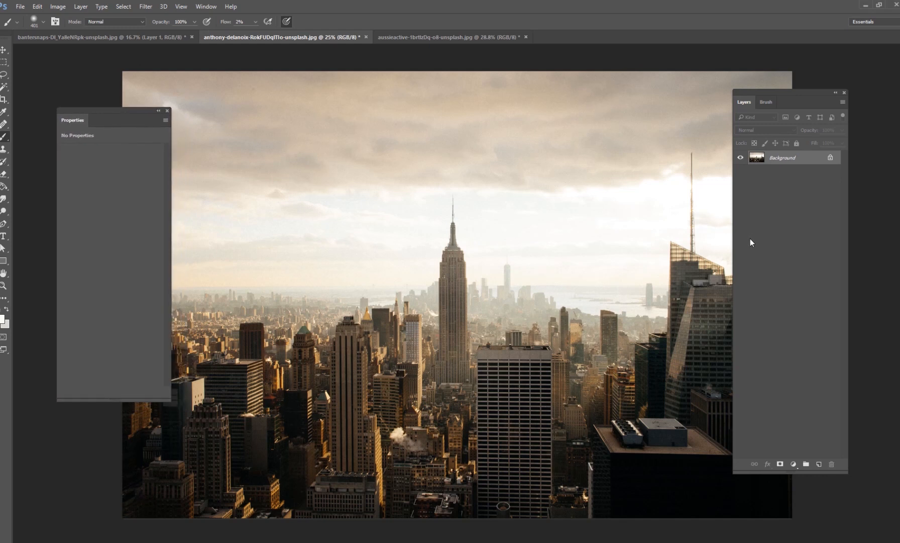
mouse_move(724, 238)
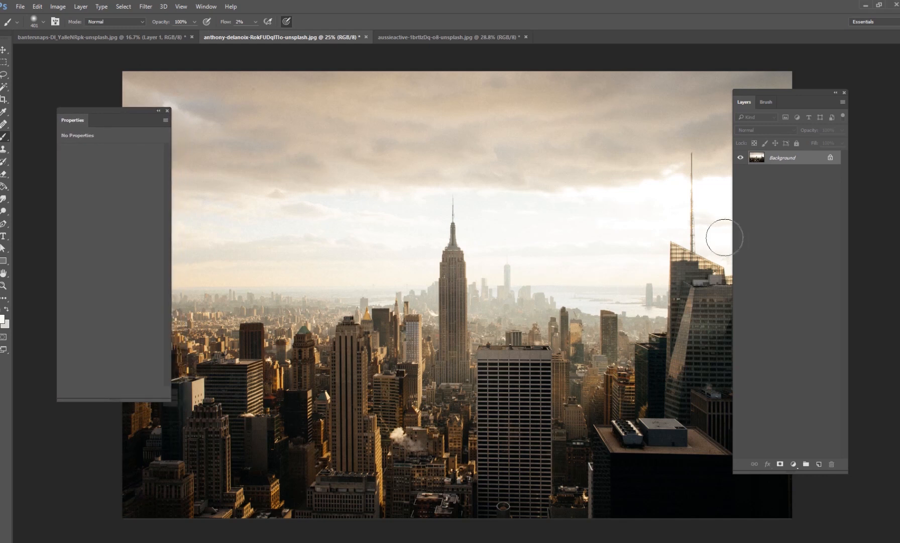
mouse_move(630, 252)
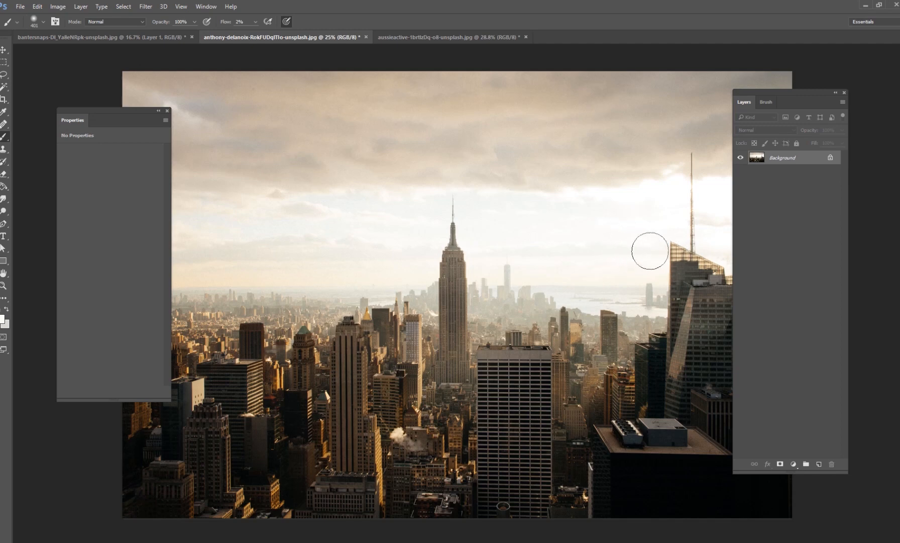
mouse_move(442, 275)
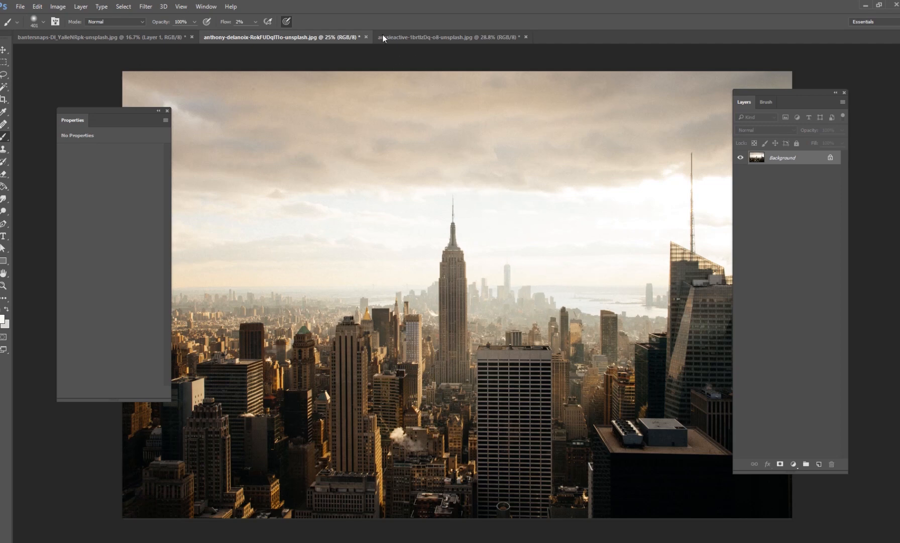
click(448, 37)
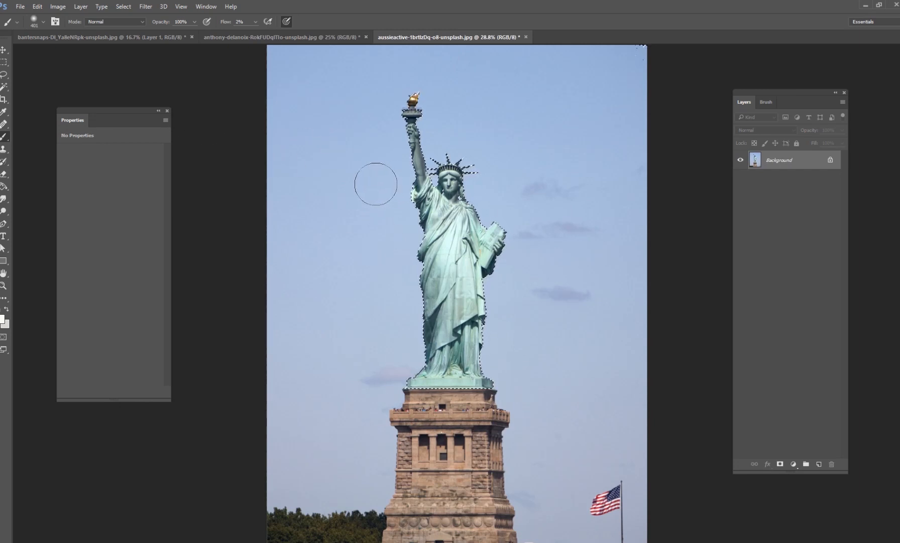
mouse_move(343, 70)
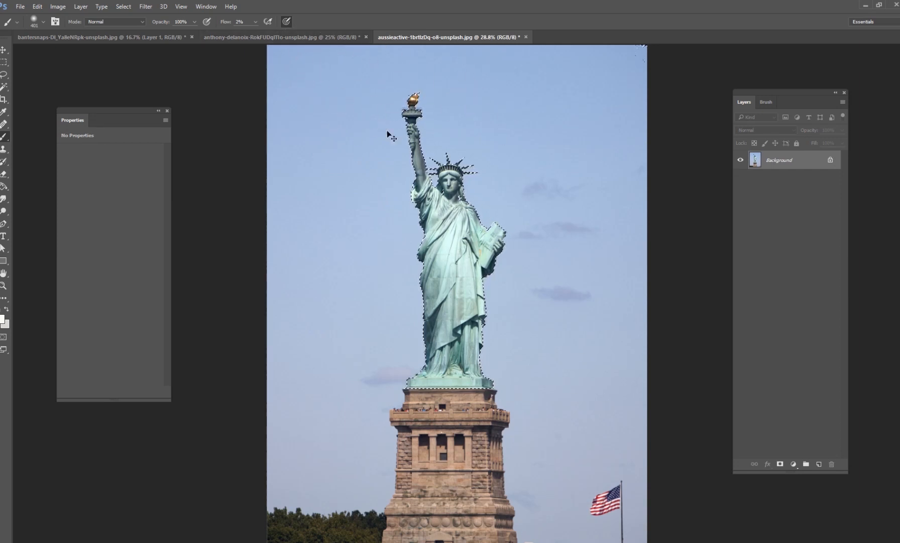
click(274, 37)
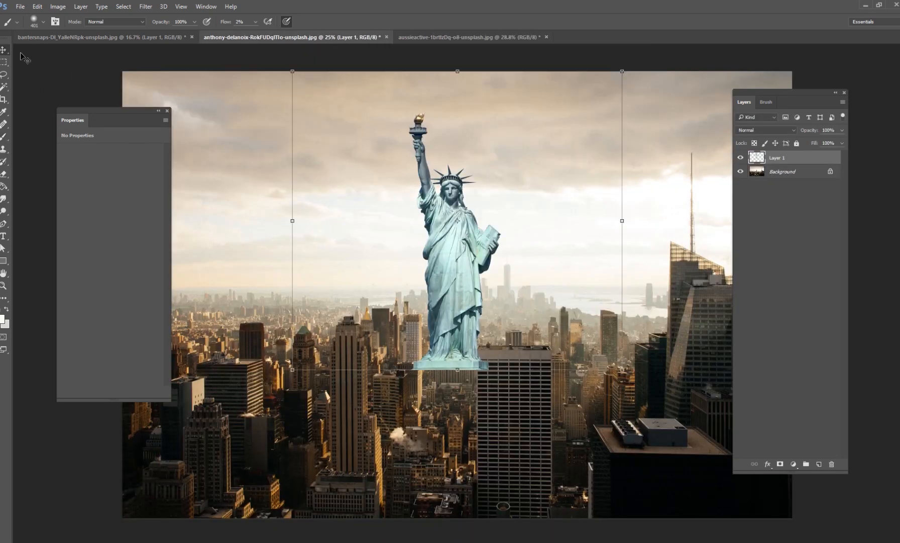
Free Transform the statue down to building scale and seat its base on the Empire State roof.
drag(456, 230, 393, 230)
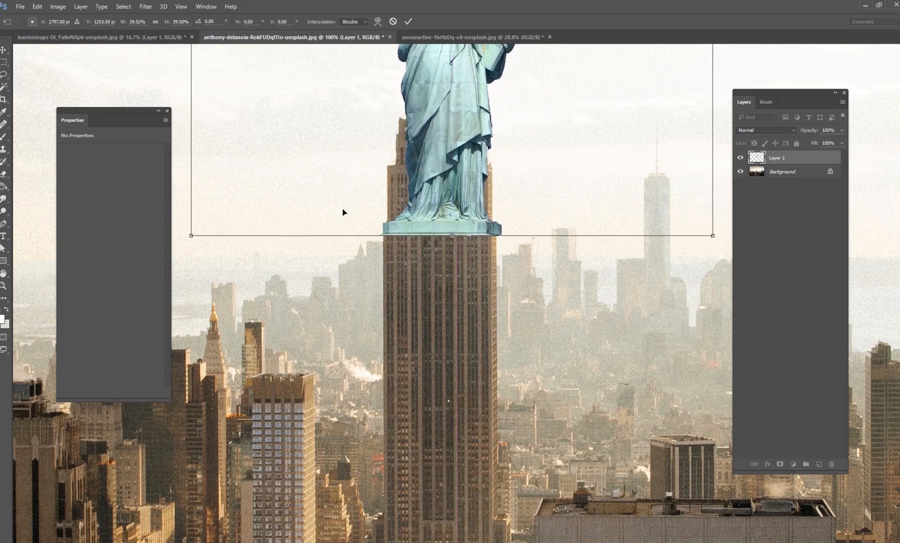
drag(192, 236, 191, 238)
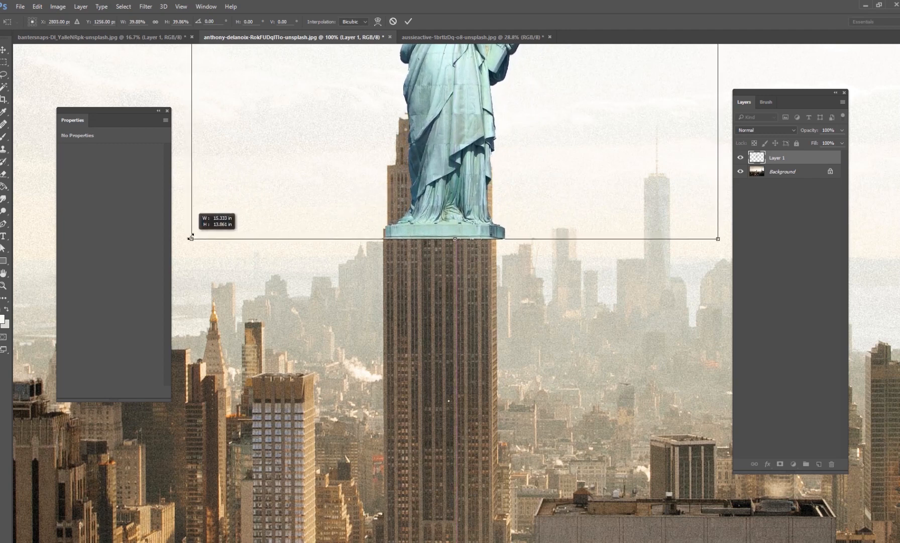
drag(191, 239, 187, 231)
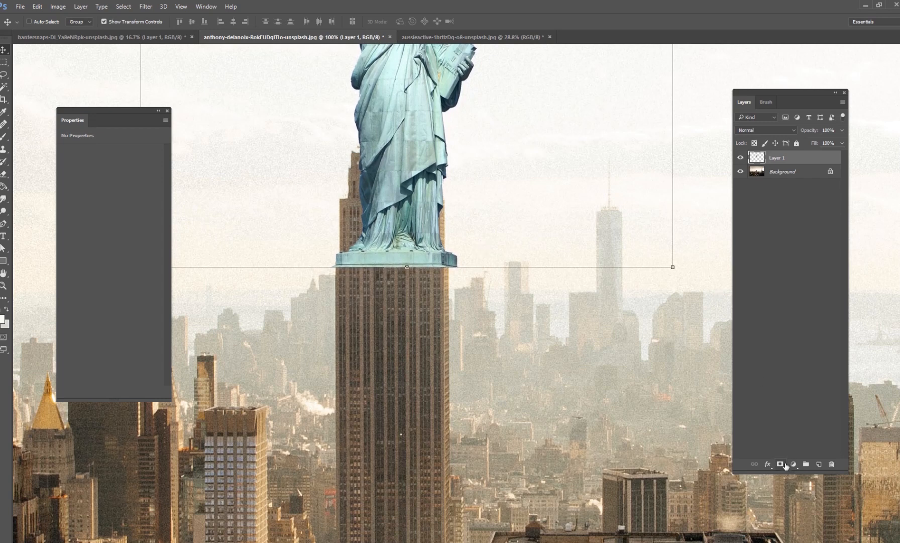
Mask the statue's base edge into the rooftop and add an empty layer beneath the statue.
click(781, 465)
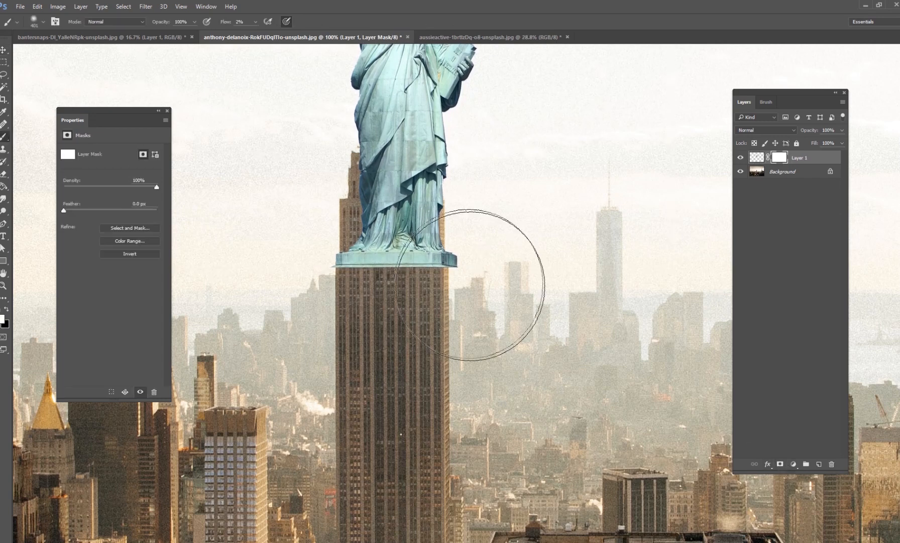
click(268, 21)
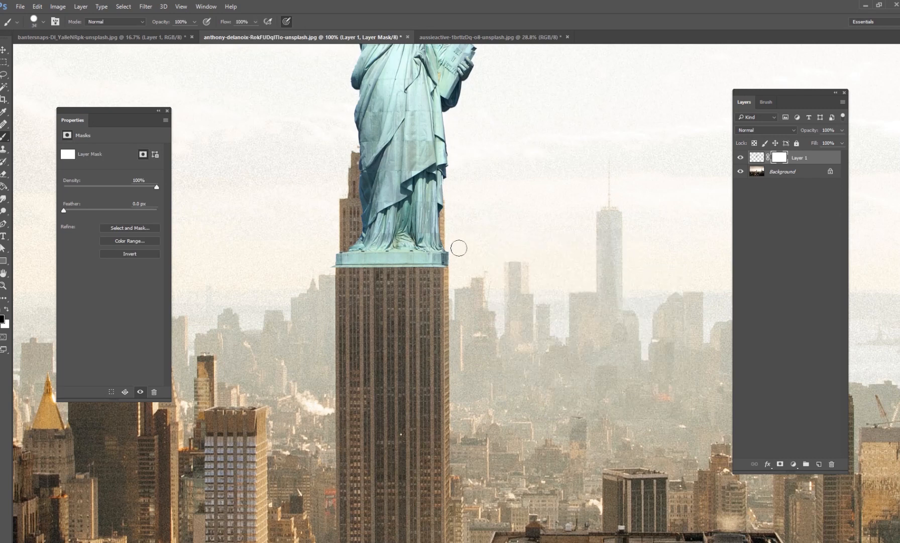
mouse_move(329, 264)
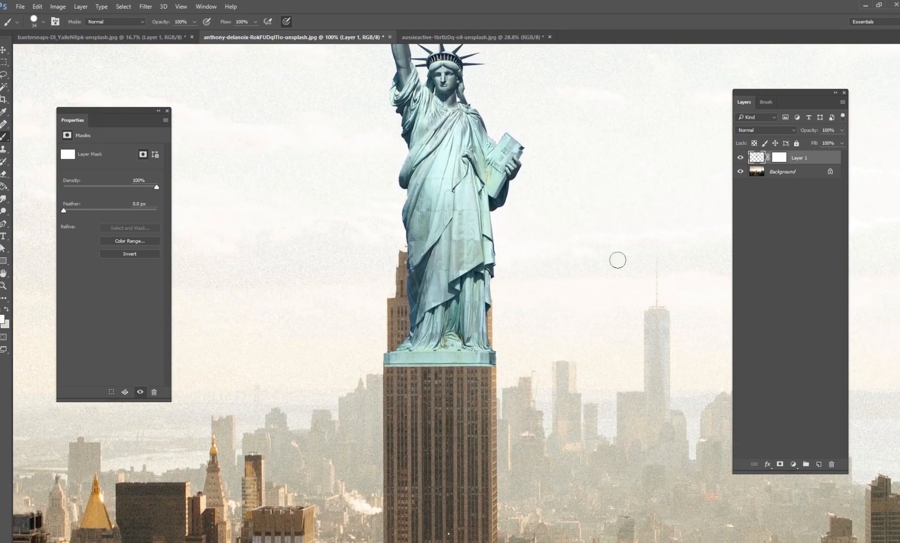
click(819, 463)
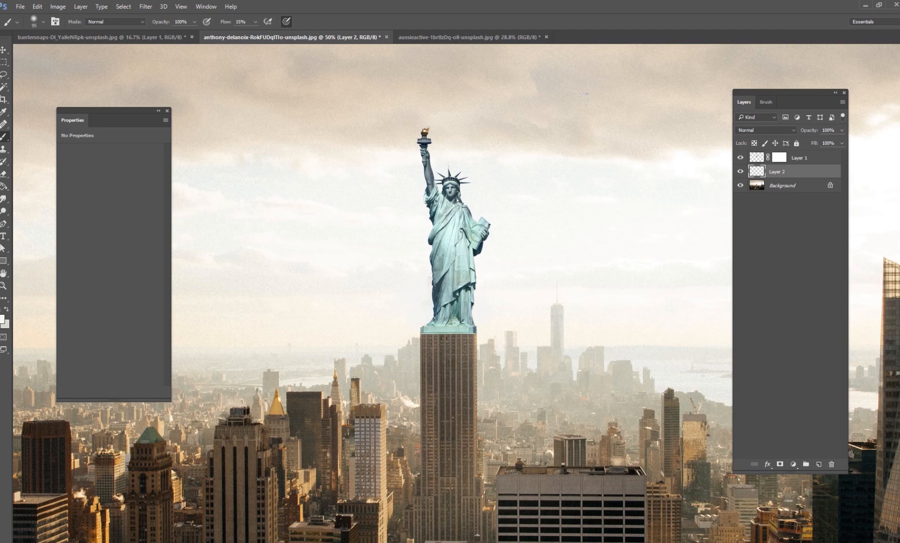
With the statue hidden, paint sampled sky colour over the building's spire, then reveal the statue.
click(741, 158)
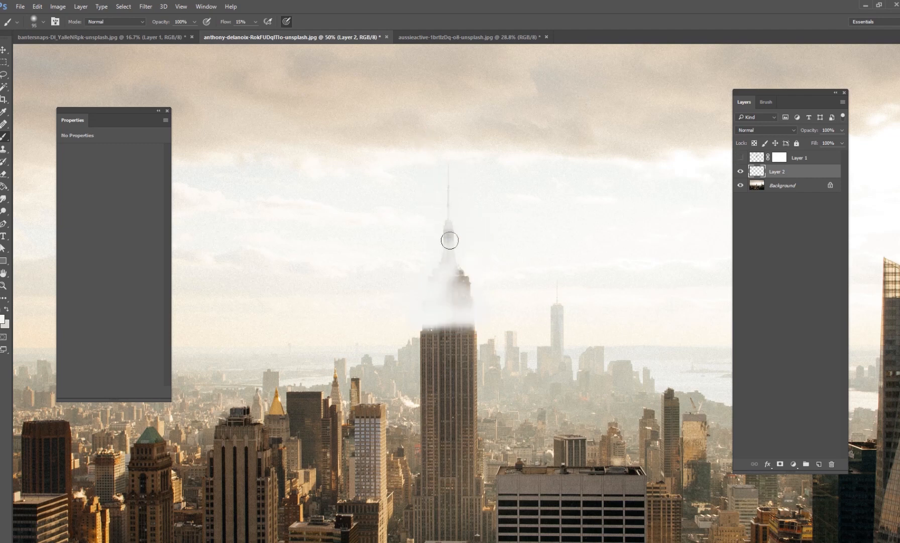
drag(449, 240, 561, 216)
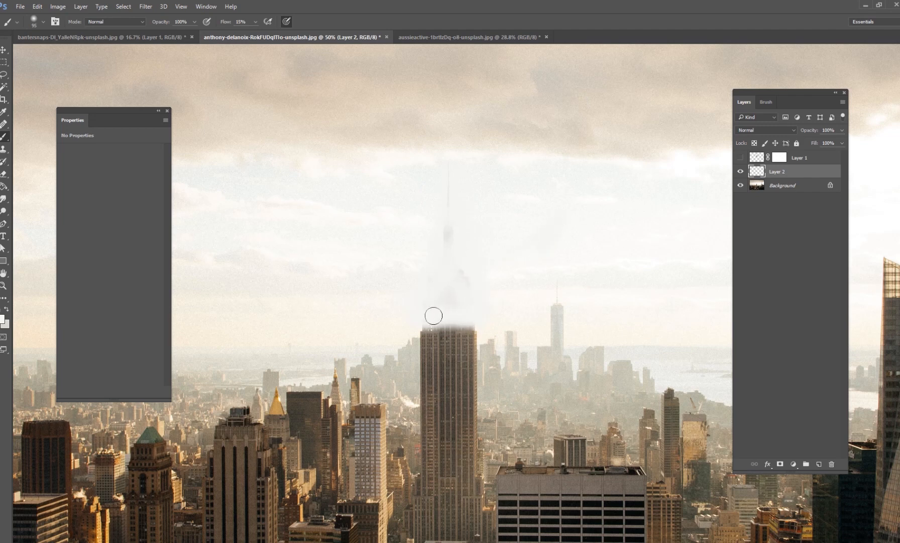
click(741, 158)
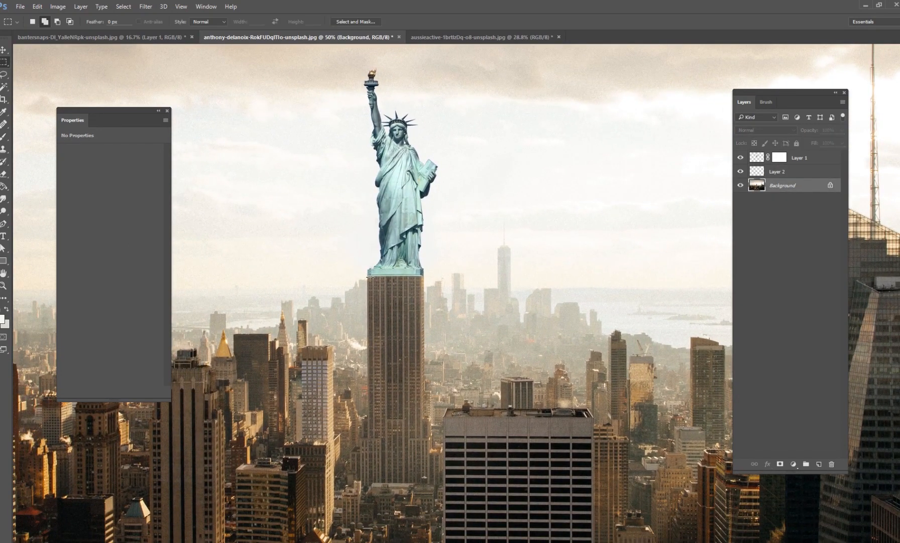
Copy a strip of the building's stone facade and stretch it to cover the statue.
drag(368, 279, 433, 504)
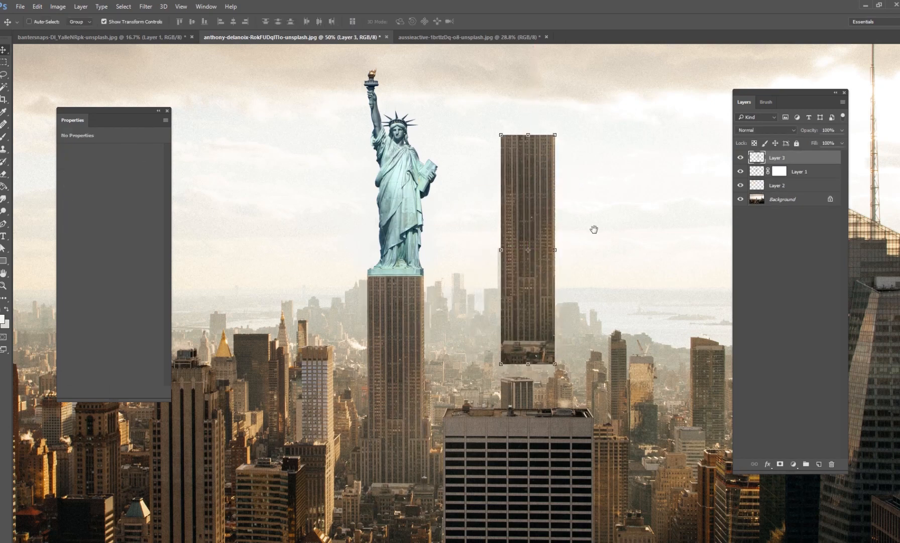
drag(528, 251, 443, 293)
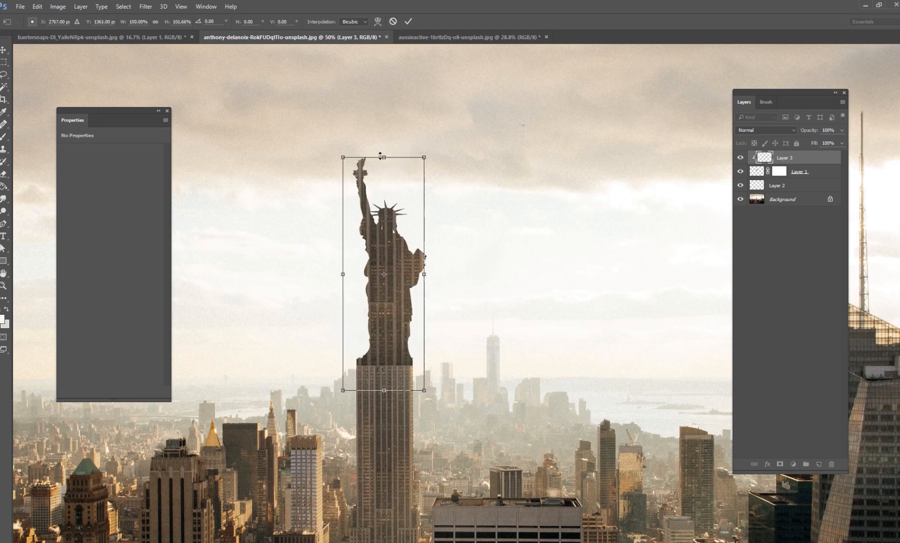
drag(425, 274, 425, 274)
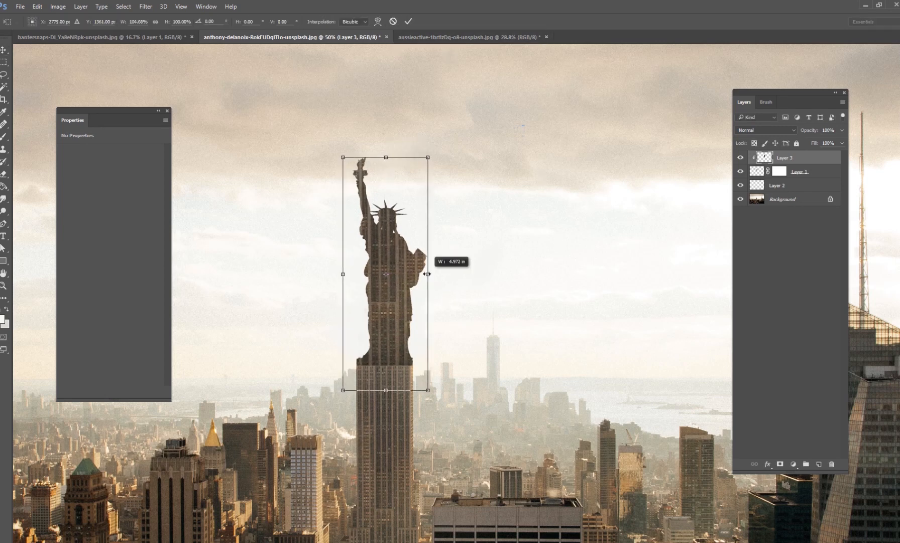
Clip the facade copy to the statue and blend it by Hue, tinting the statue warm beige.
click(765, 130)
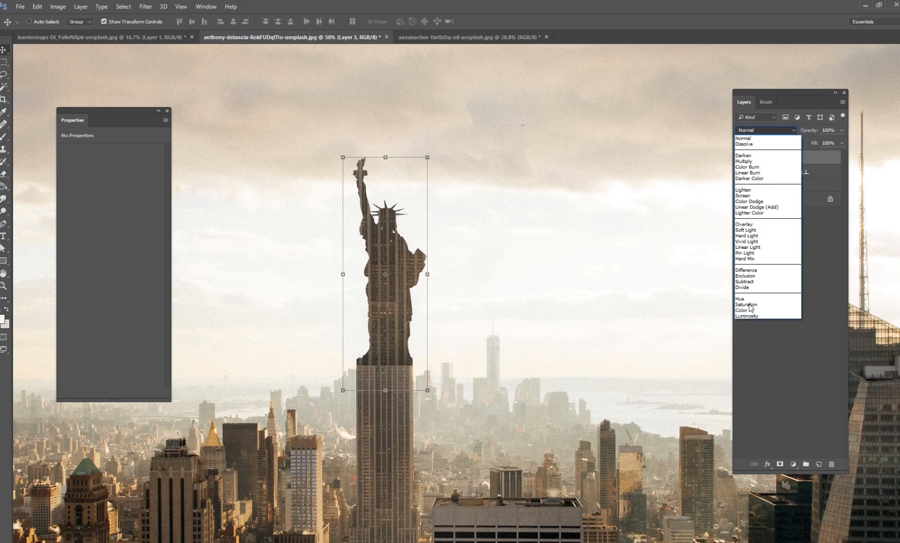
click(745, 137)
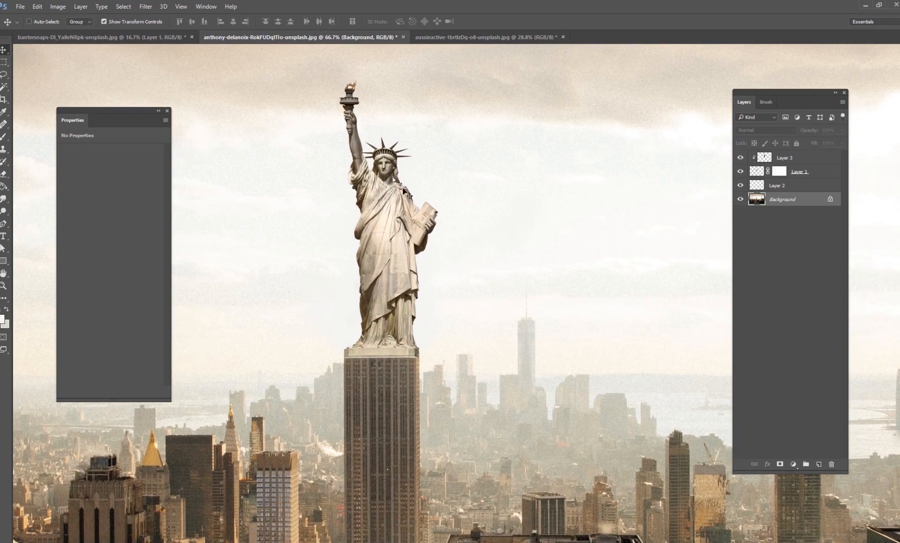
mouse_move(435, 397)
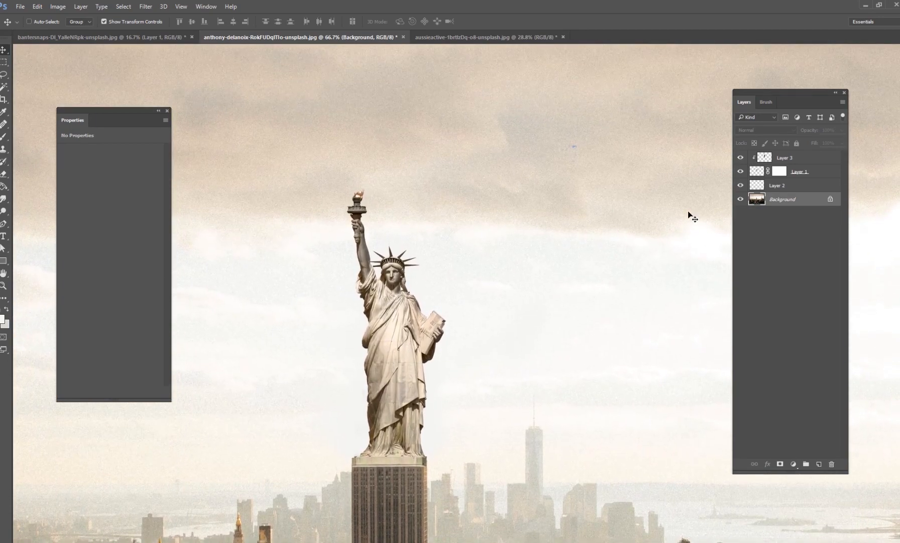
click(785, 158)
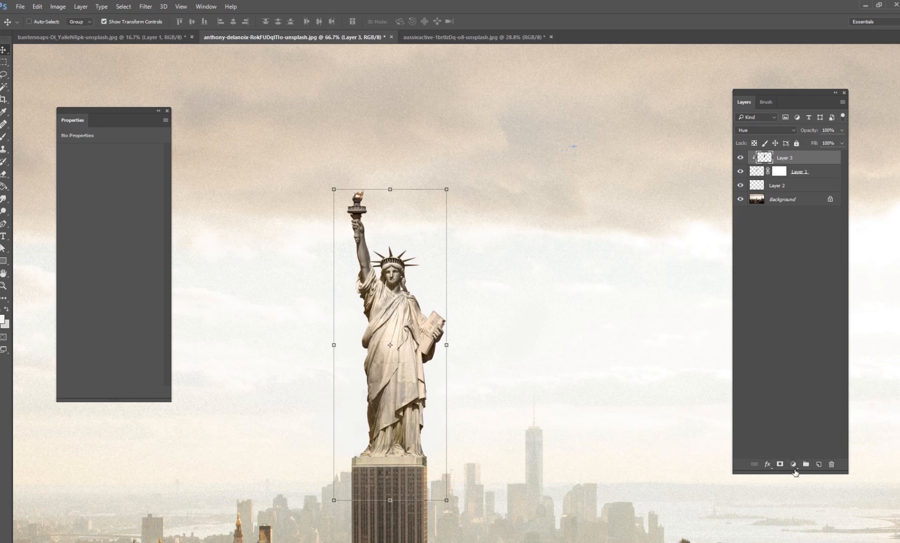
mouse_move(797, 465)
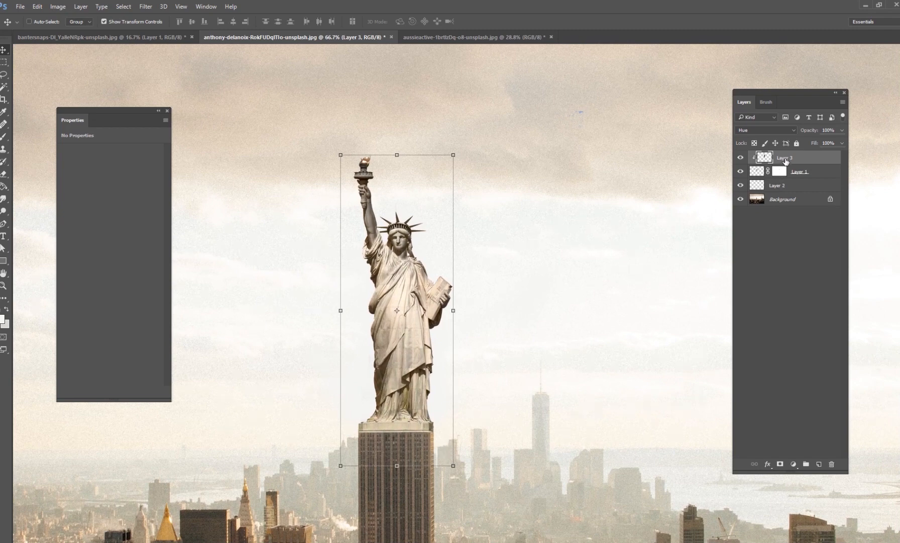
mouse_move(371, 298)
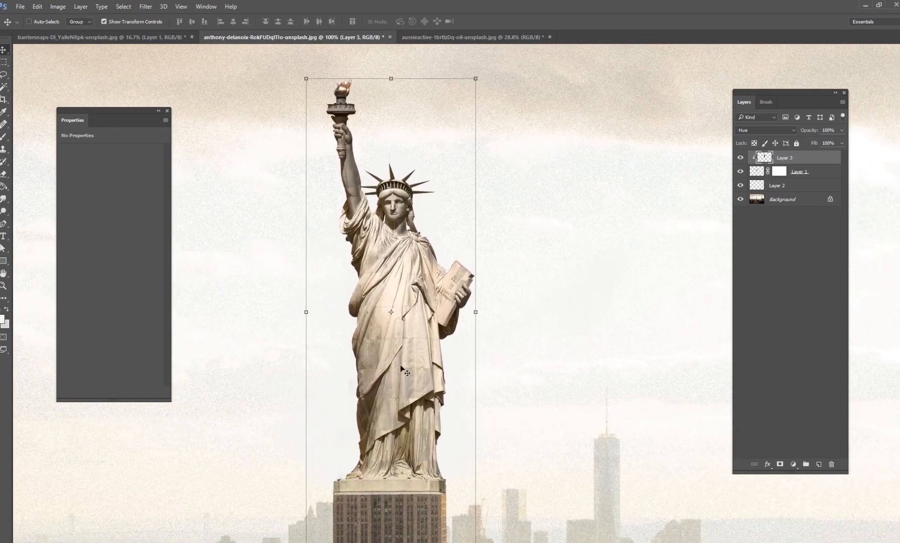
Add a Selective Color adjustment above the statue and lift its Blacks to about -52 black.
click(793, 463)
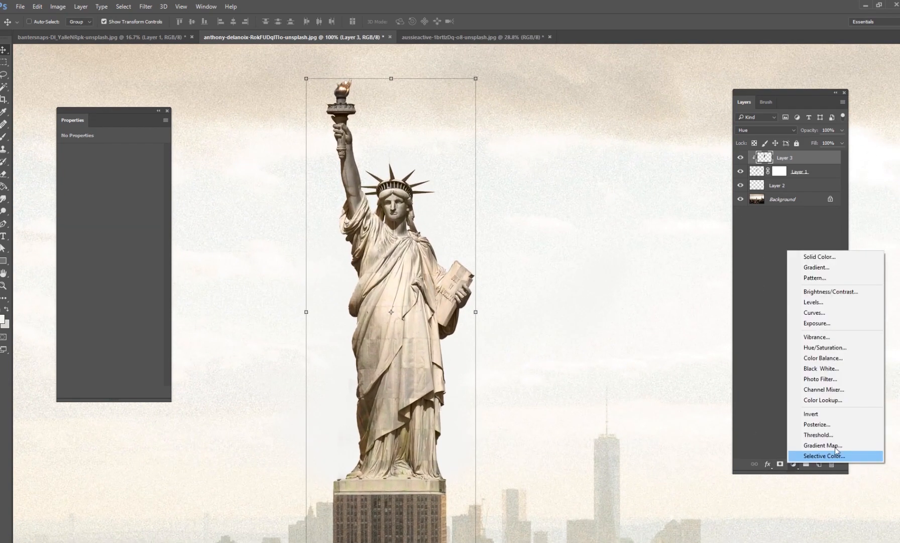
click(823, 455)
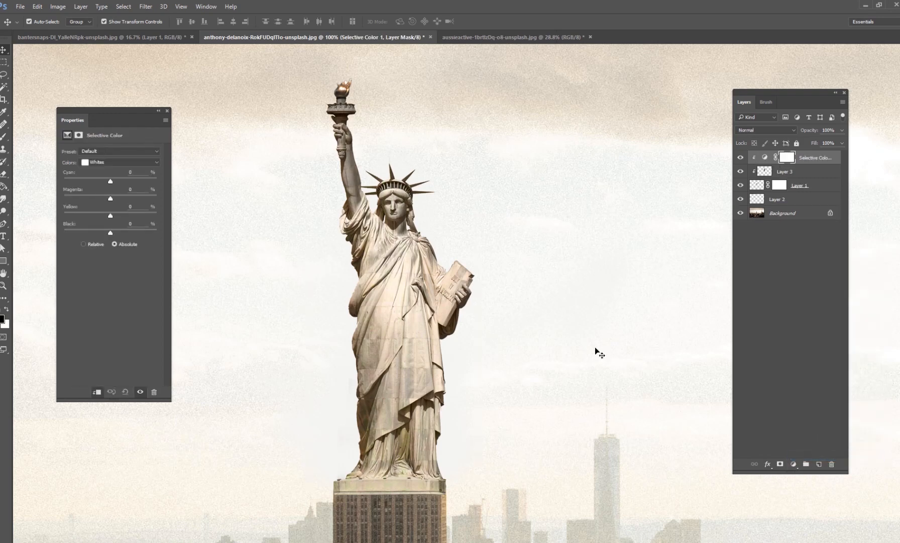
click(118, 163)
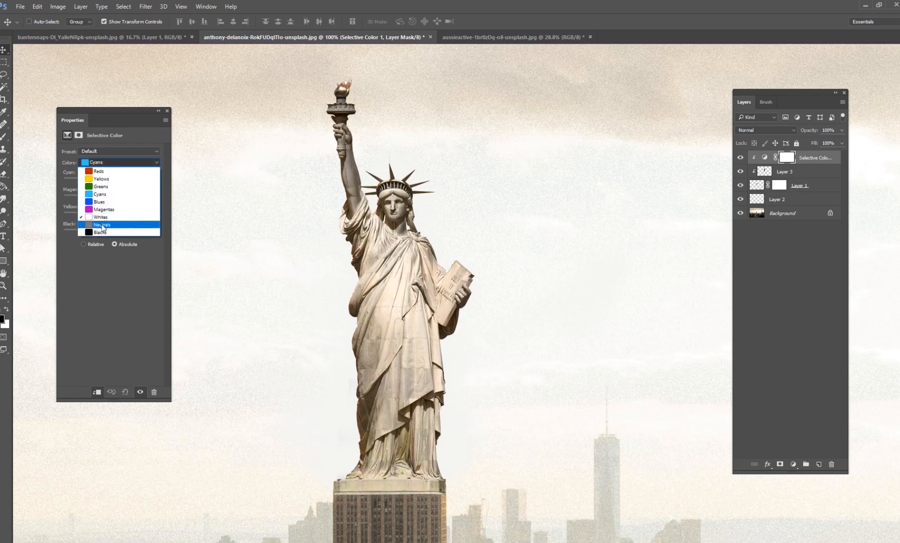
click(99, 232)
text(-47)
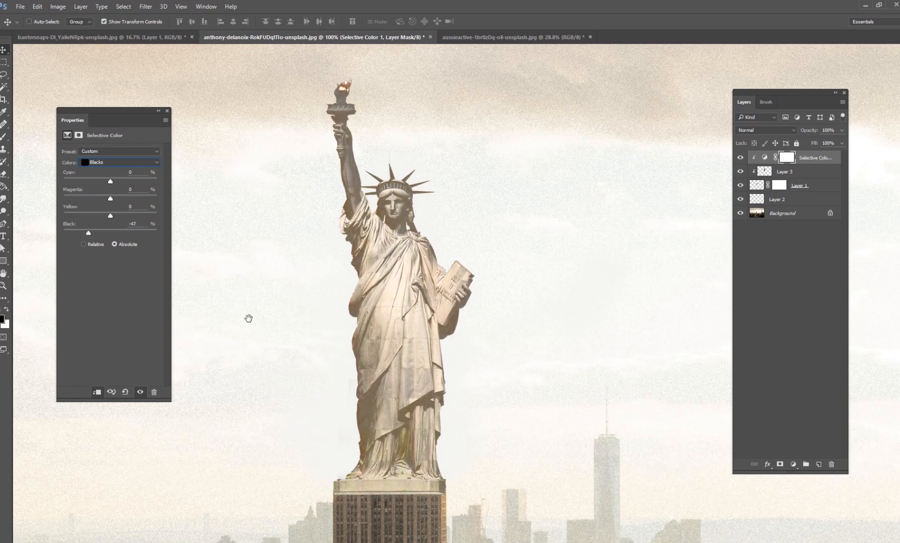
drag(88, 232, 85, 233)
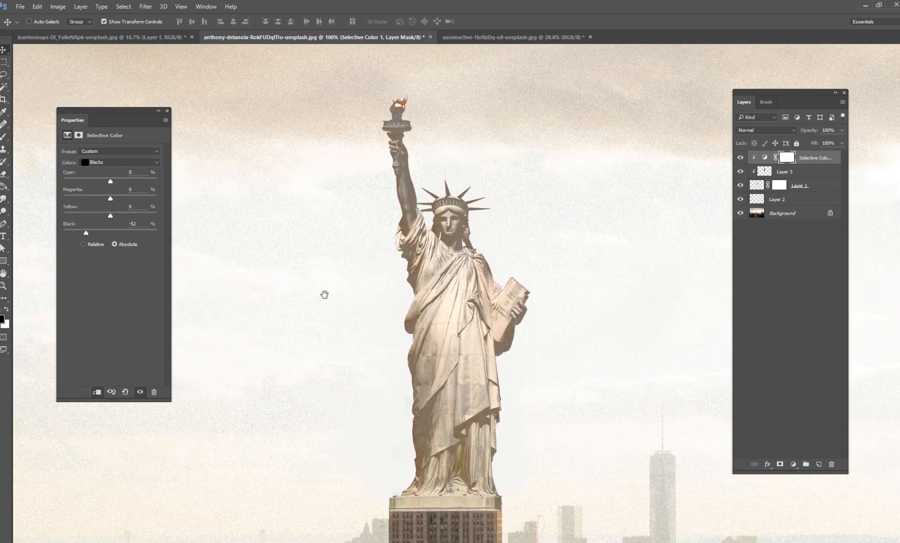
In the Whites range add about +17 black to tone down the statue's highlights.
click(119, 163)
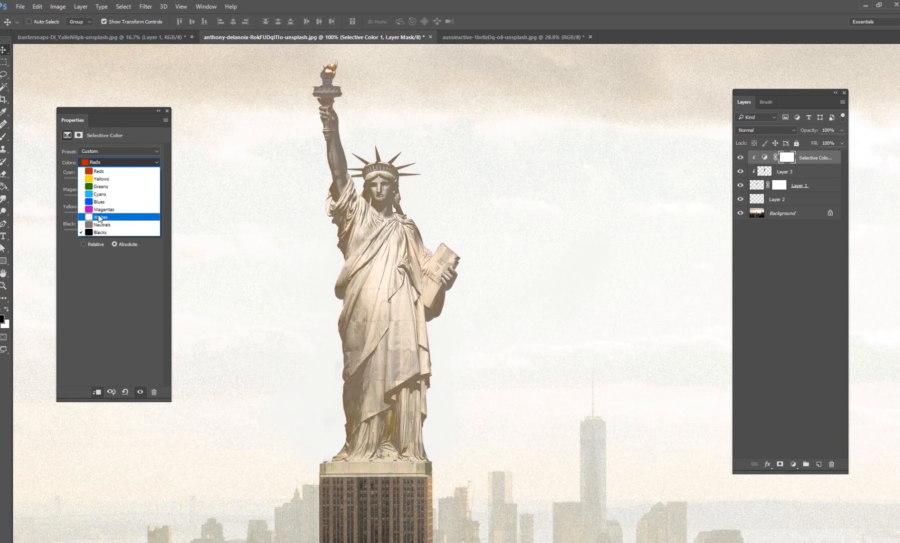
click(101, 216)
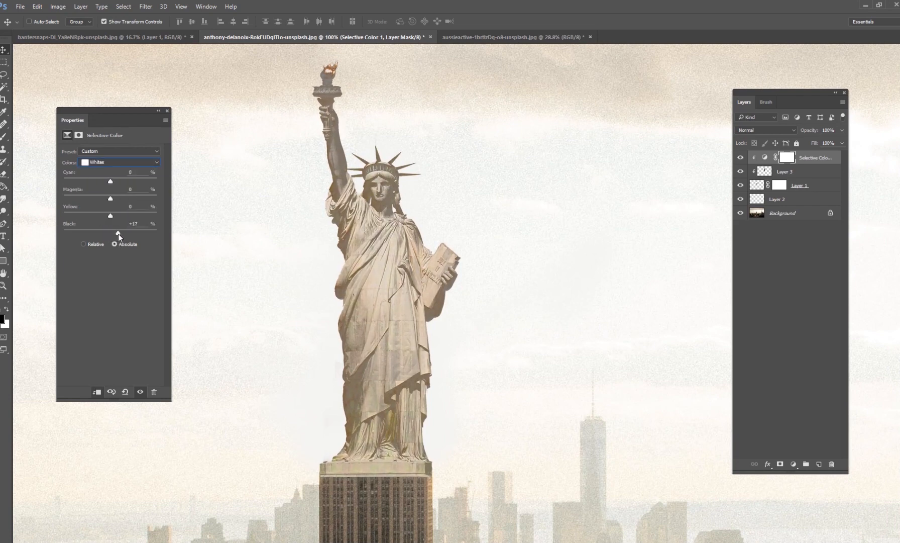
drag(111, 231, 112, 231)
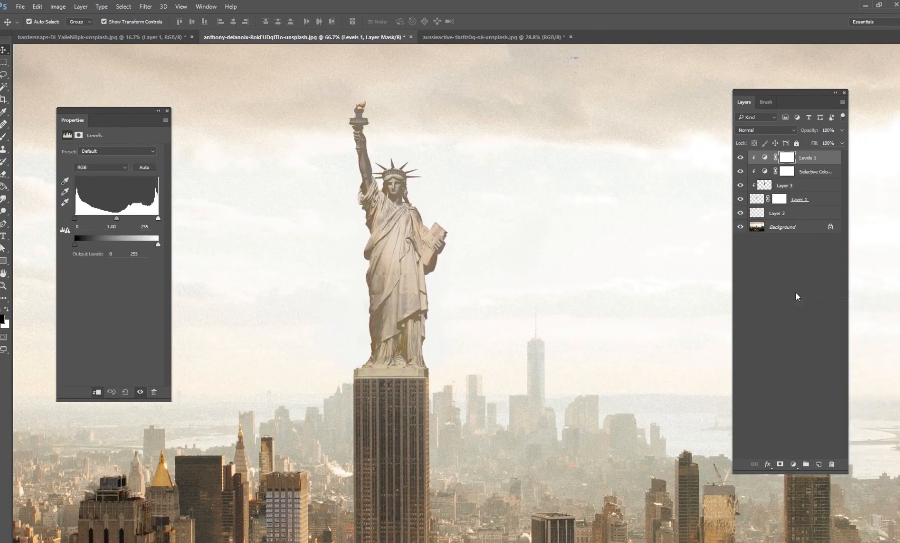
Compress the statue's Levels output range to roughly 16–175, flattening its contrast.
drag(157, 244, 138, 245)
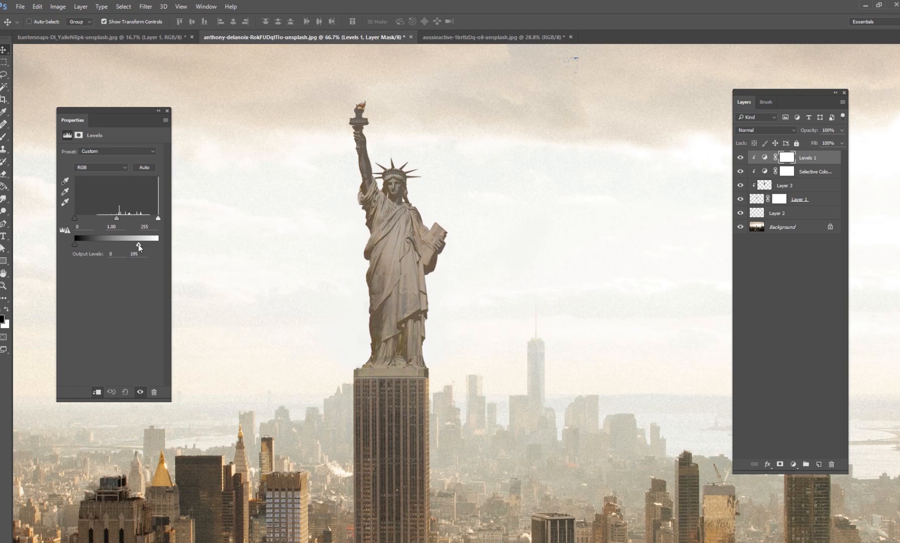
drag(139, 243, 131, 244)
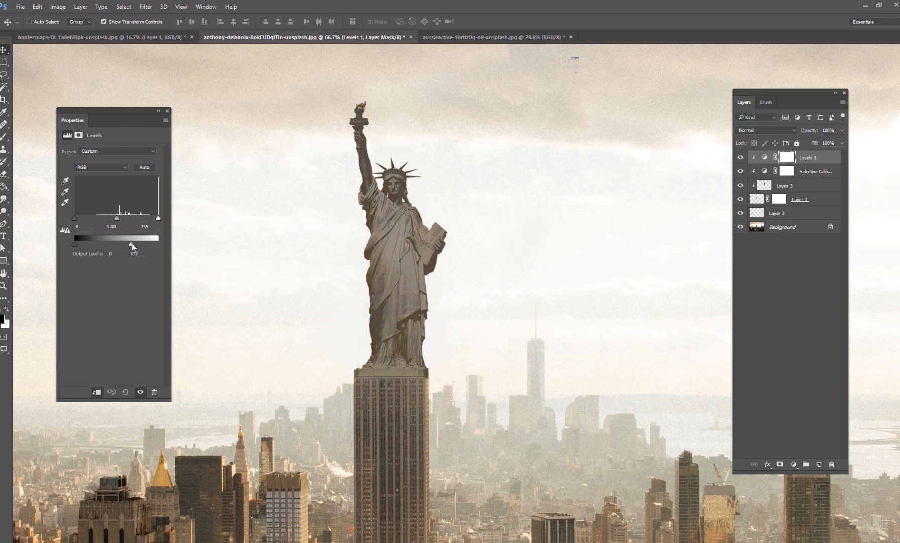
drag(74, 245, 83, 245)
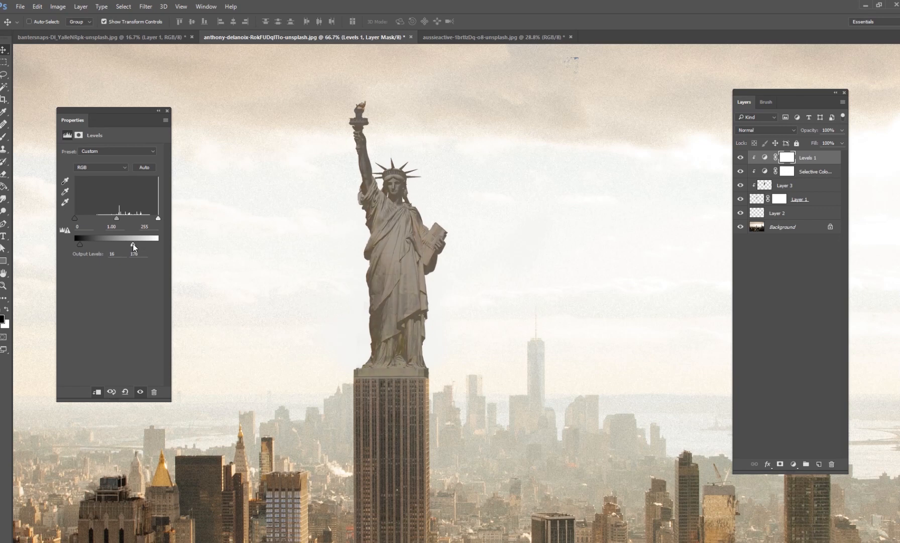
drag(134, 244, 132, 245)
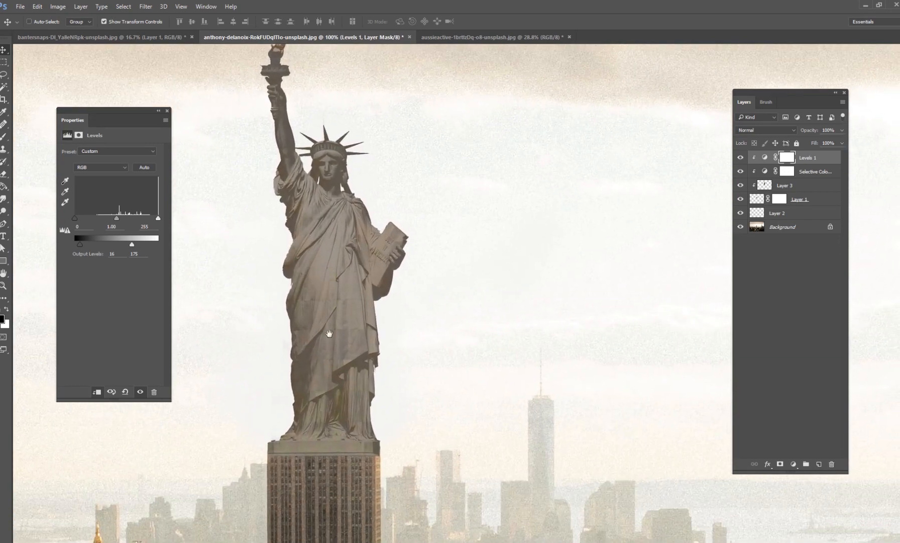
mouse_move(376, 453)
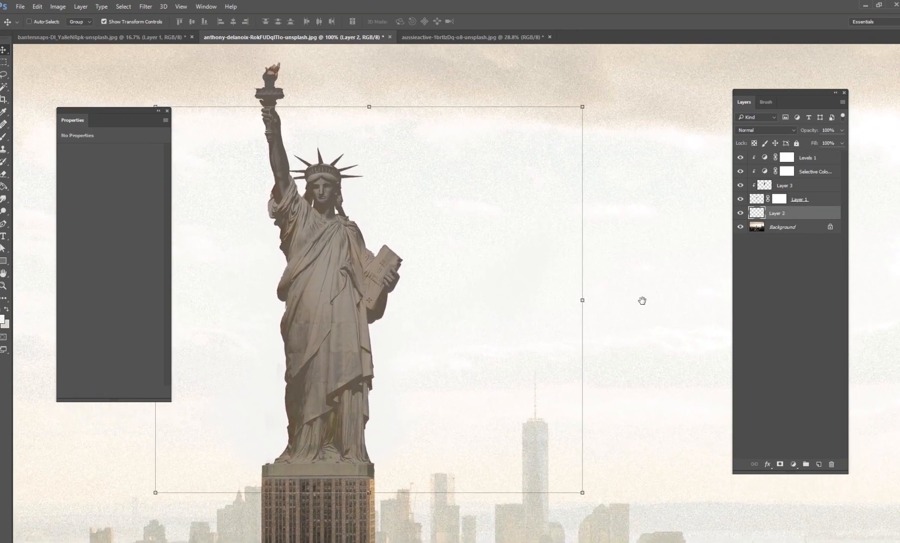
Give the statue layer an Inner Shadow effect with a warm orange colour.
click(768, 464)
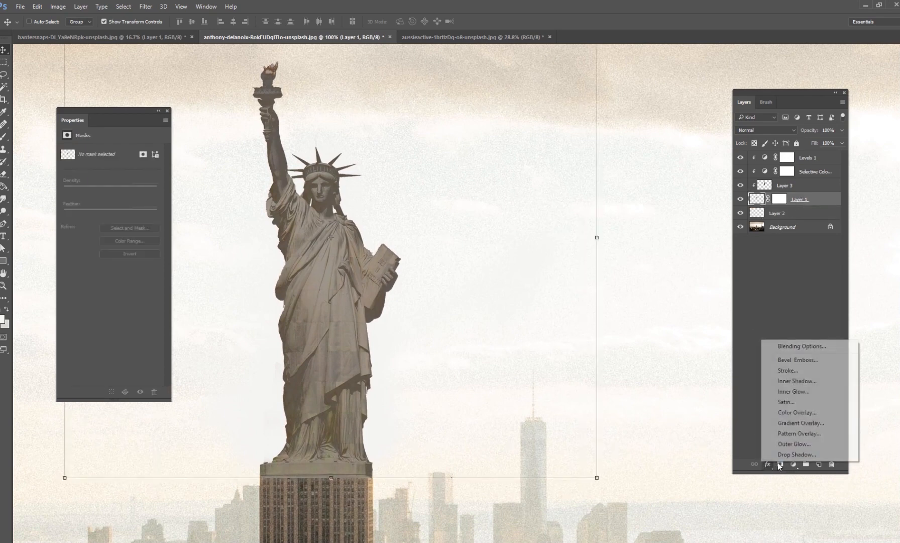
click(666, 386)
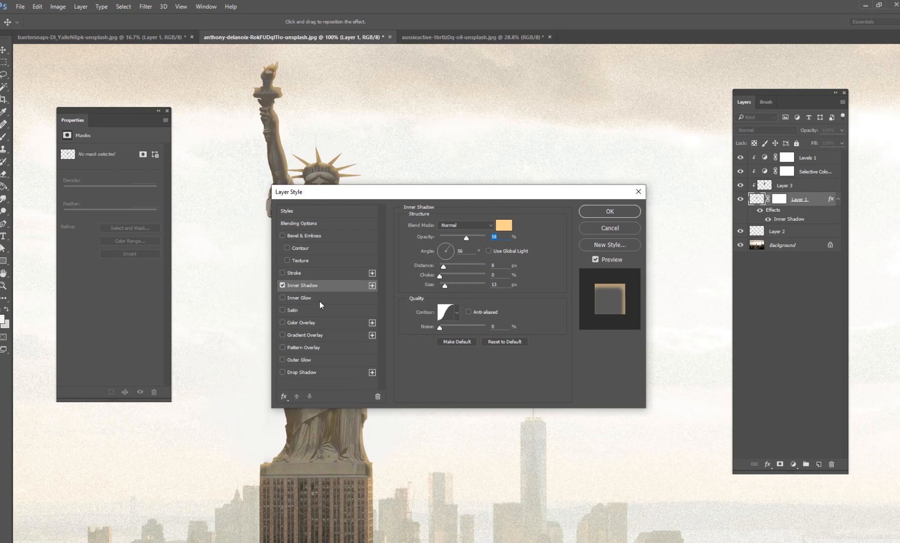
click(503, 224)
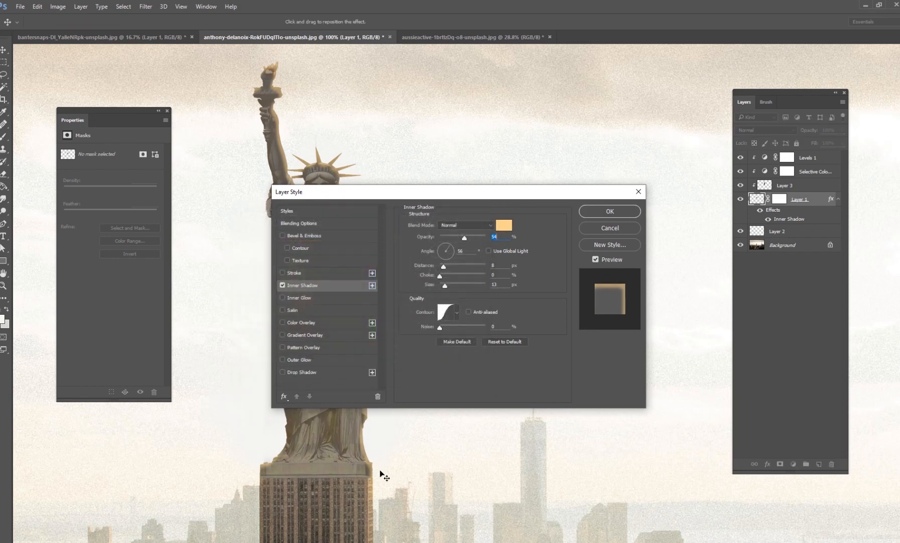
click(503, 224)
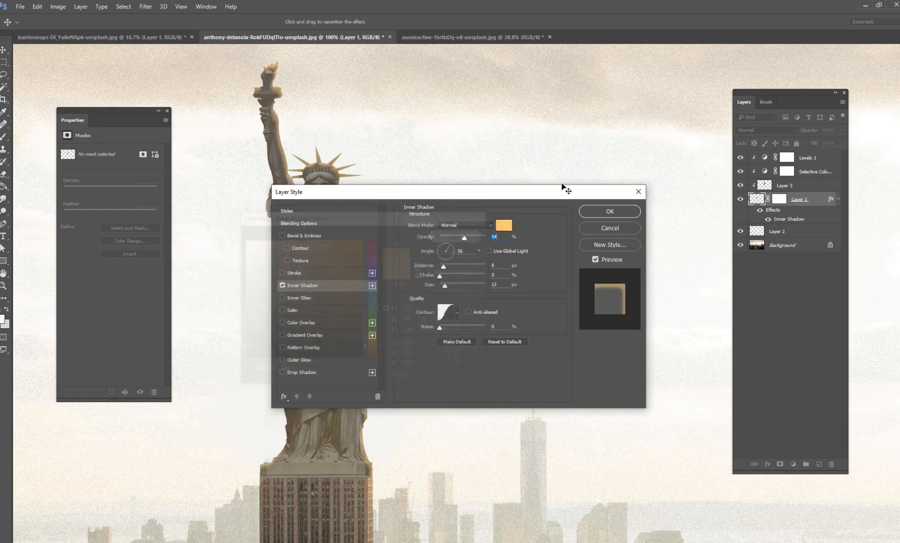
Set the inner shadow to Screen blending and tune its opacity and distance into a rim glow.
click(578, 146)
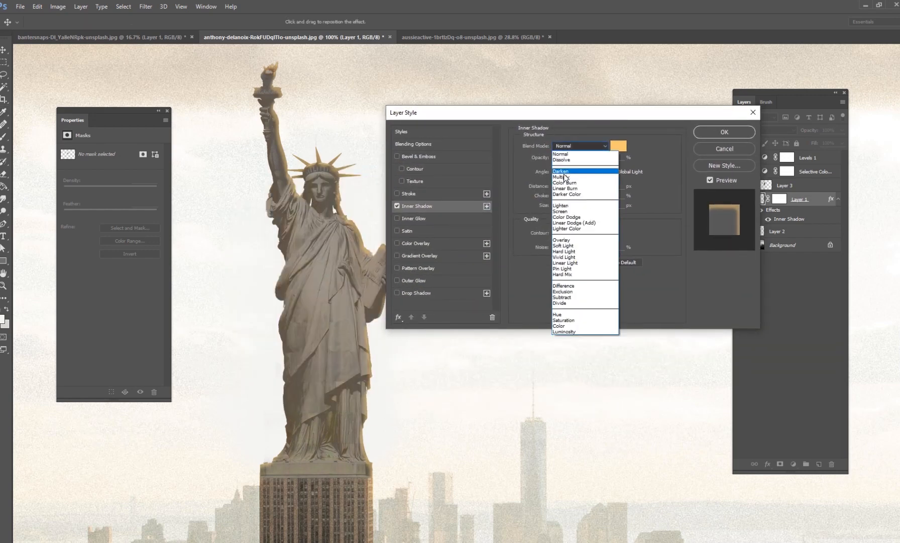
click(566, 212)
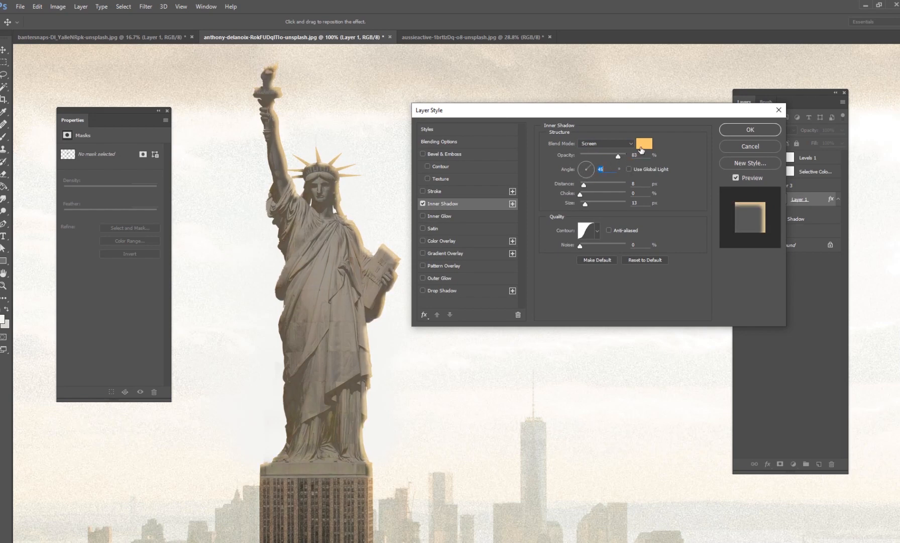
drag(617, 155, 598, 155)
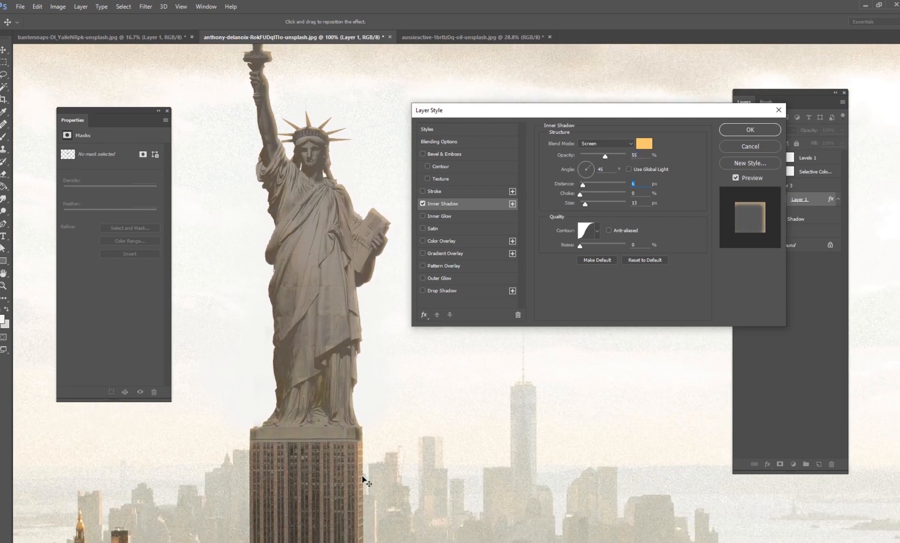
drag(609, 154, 606, 155)
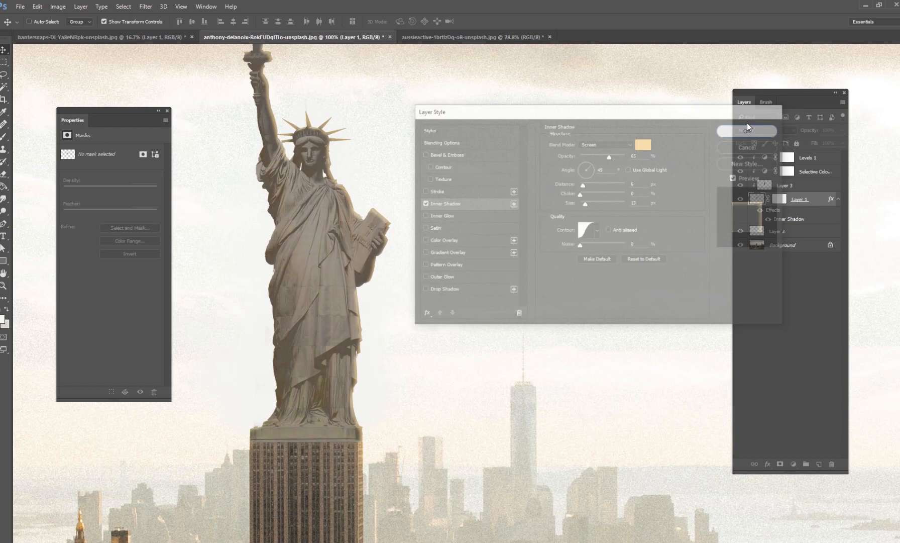
Commit the edge glow and brush pale haze around the statue's torch on a new top layer.
click(746, 131)
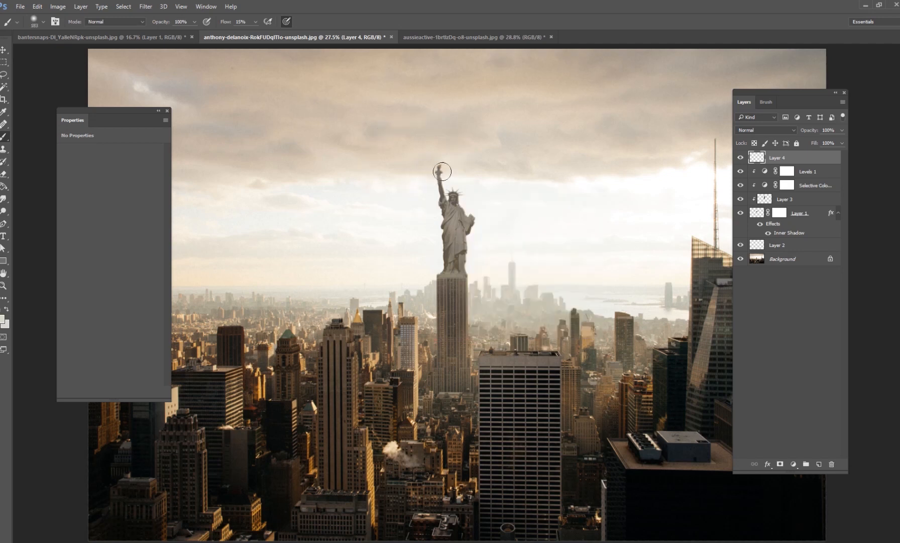
drag(442, 171, 469, 199)
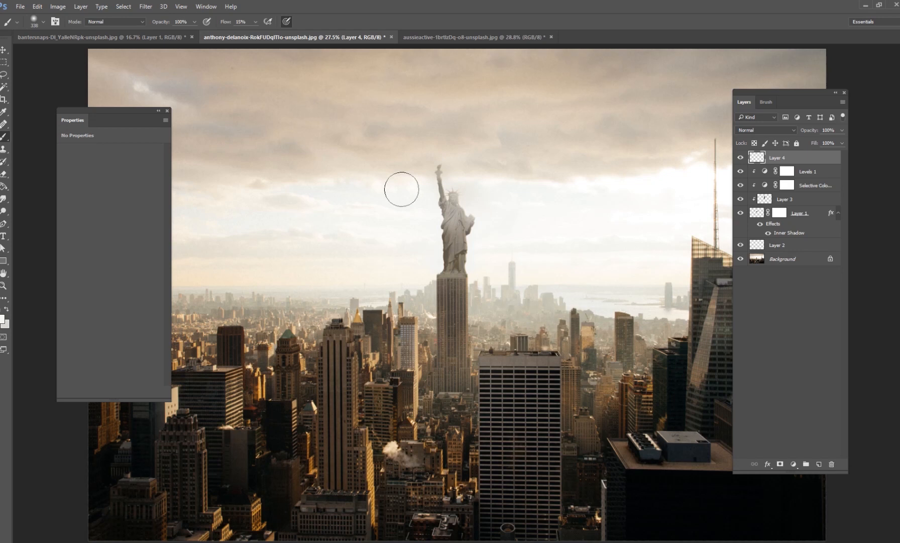
mouse_move(490, 175)
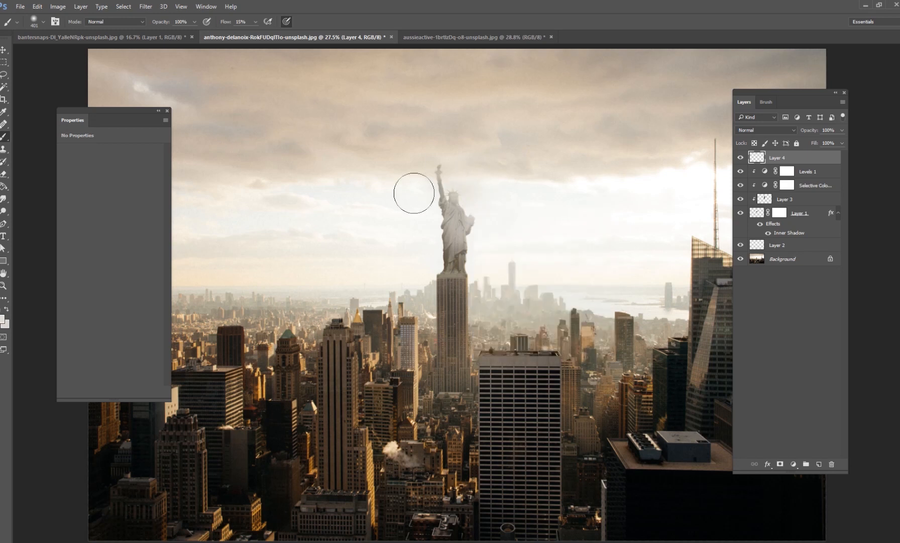
mouse_move(476, 158)
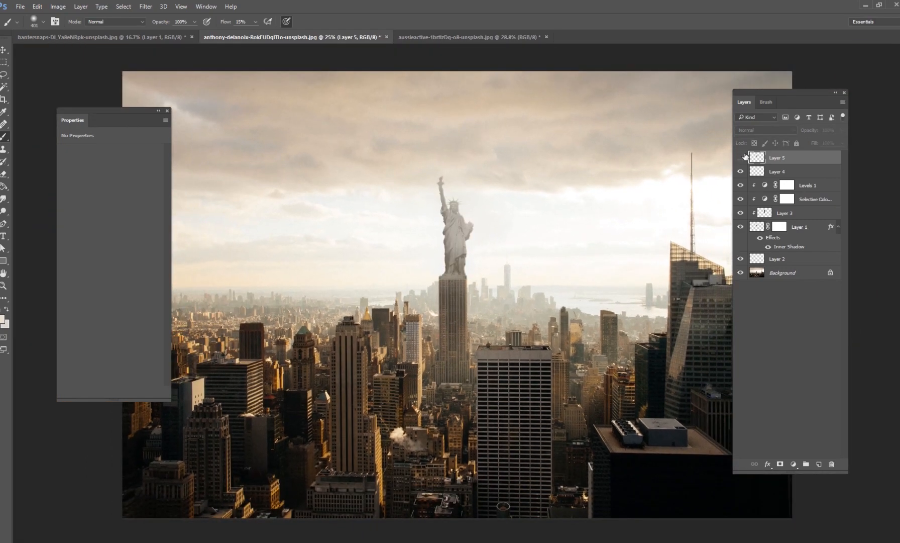
click(741, 158)
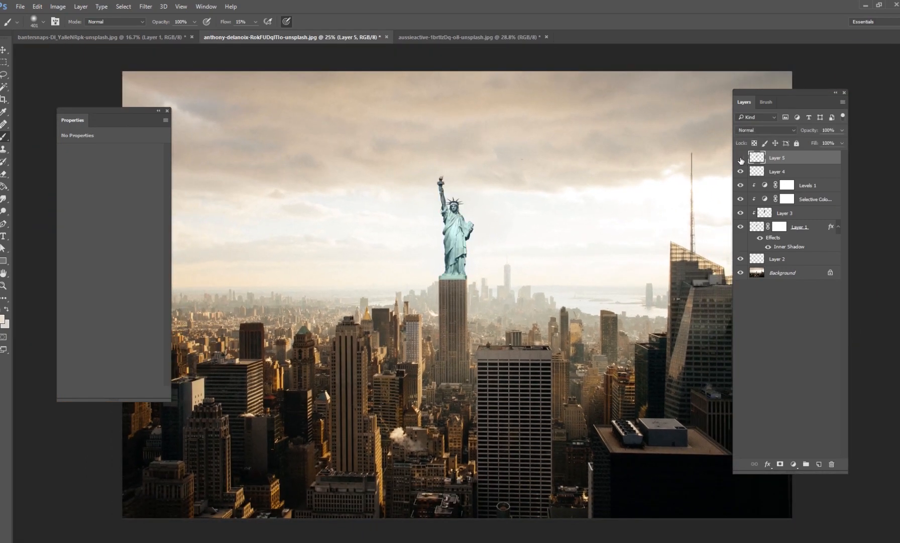
click(741, 157)
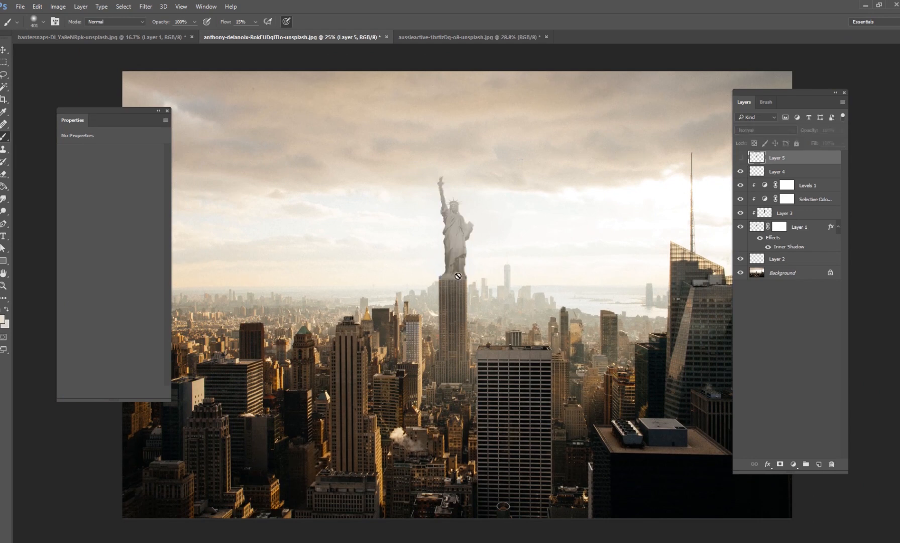
mouse_move(461, 316)
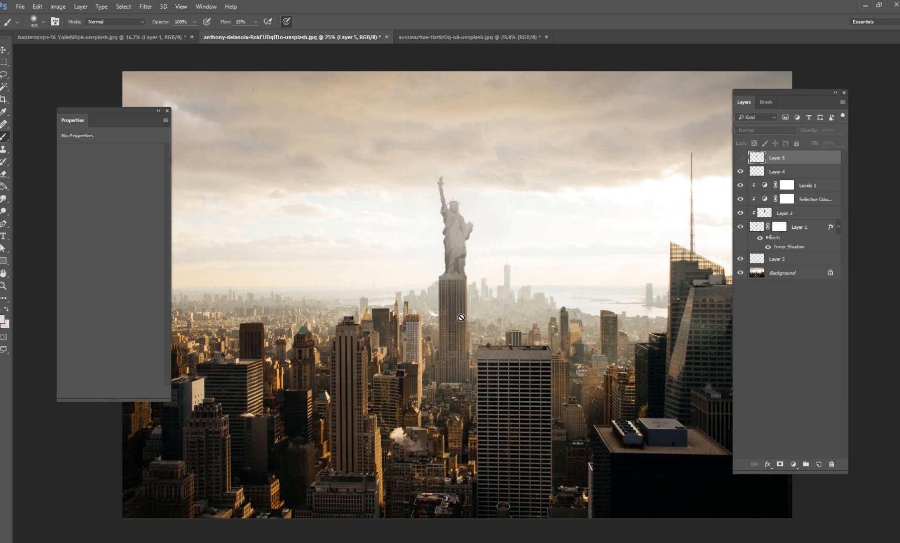
mouse_move(482, 207)
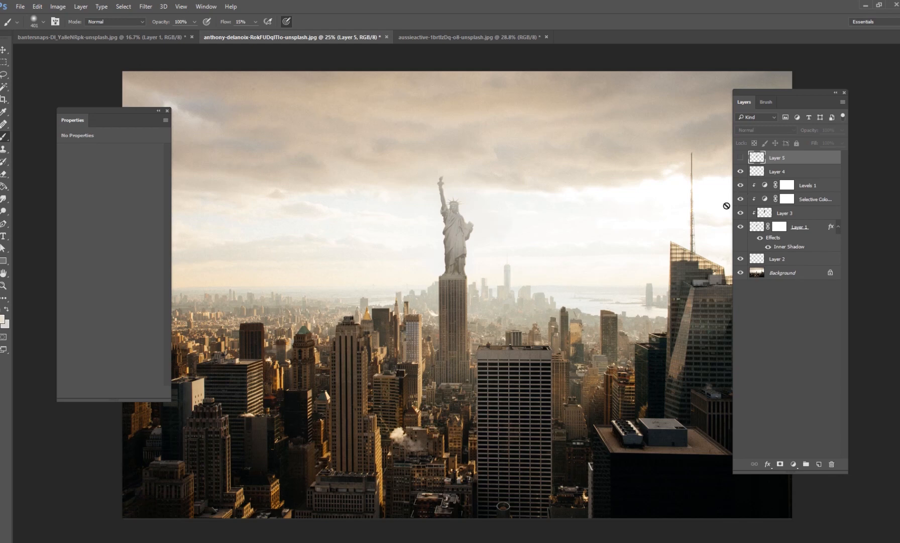
mouse_move(750, 197)
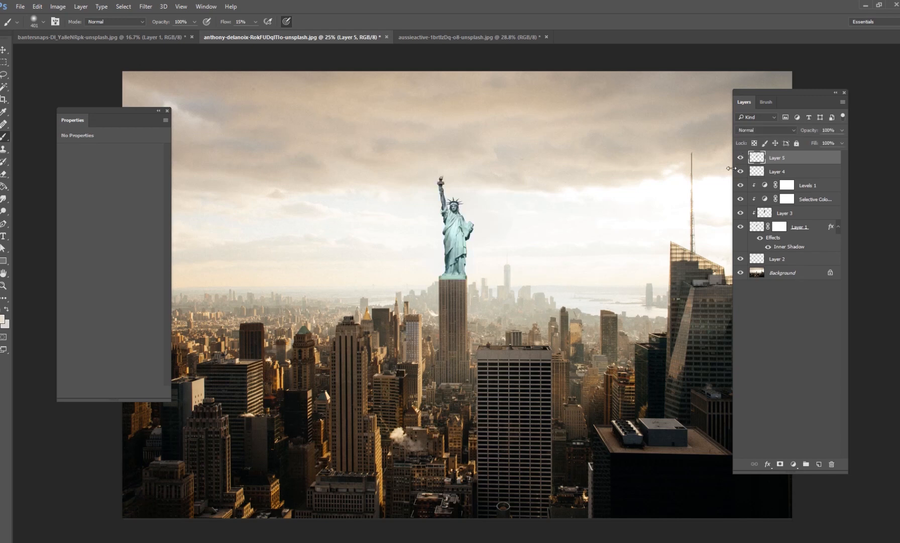
click(740, 157)
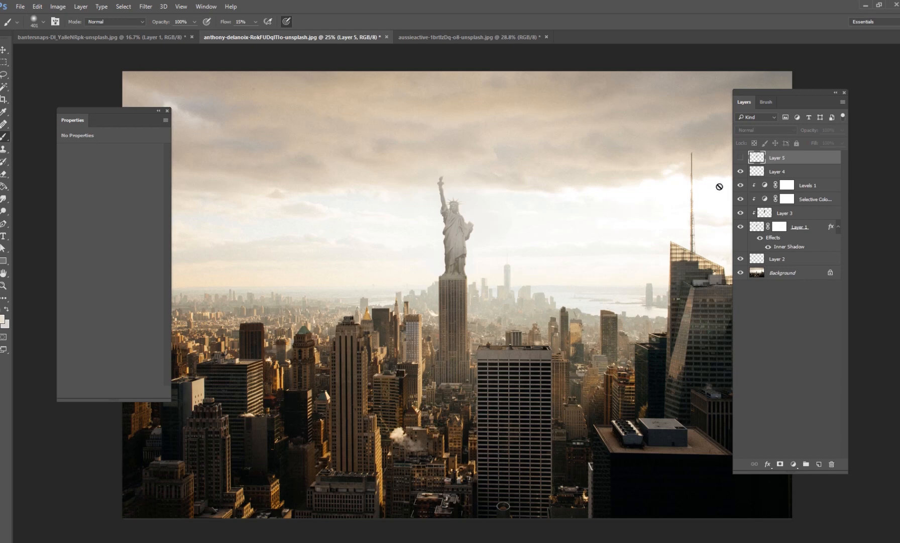
mouse_move(722, 190)
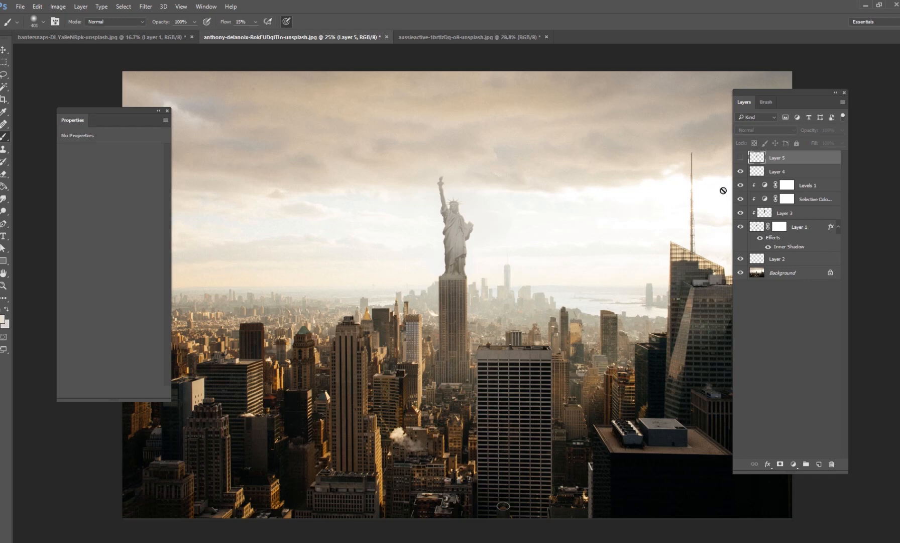